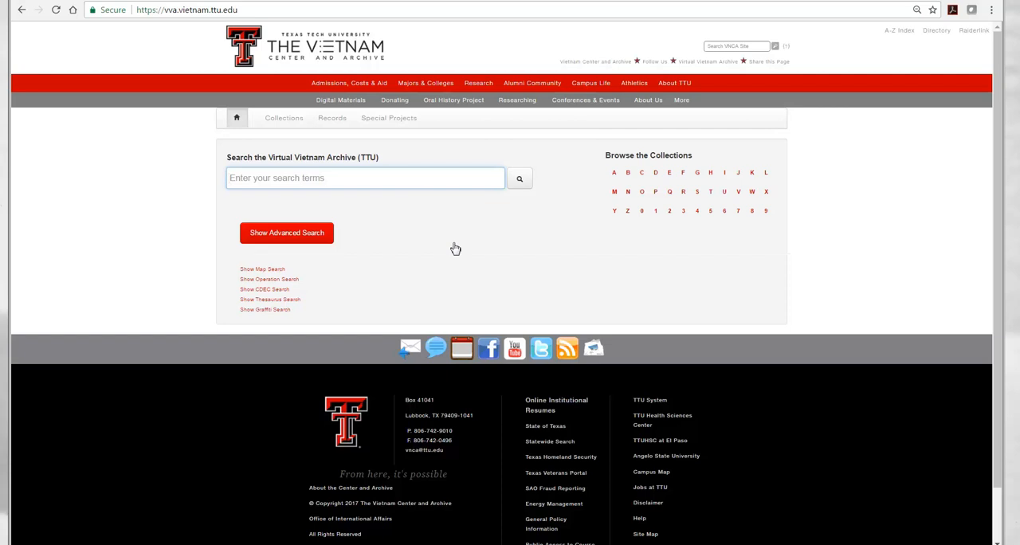
- Submit a collection search for the term "usaid"
type("usaid")
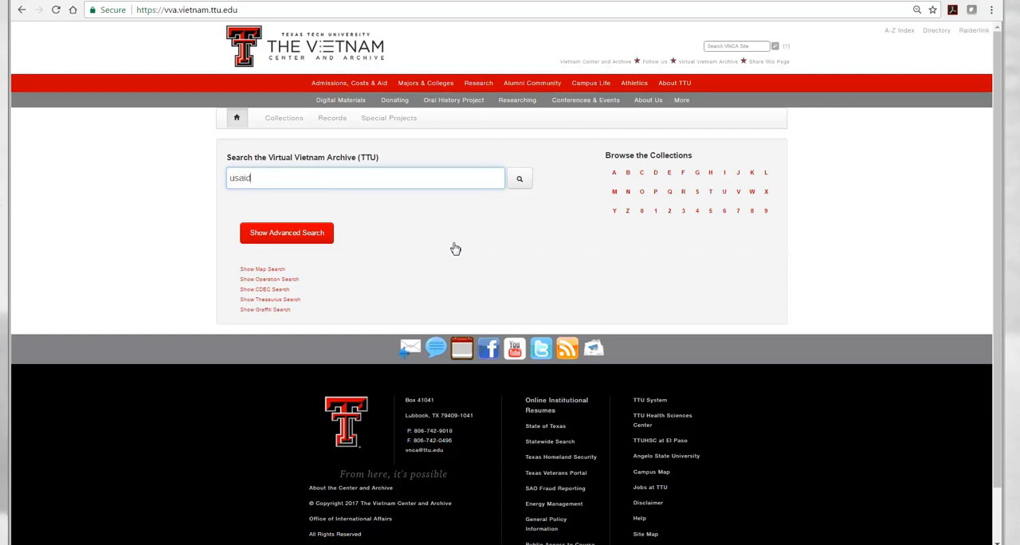
mouse_move(518, 203)
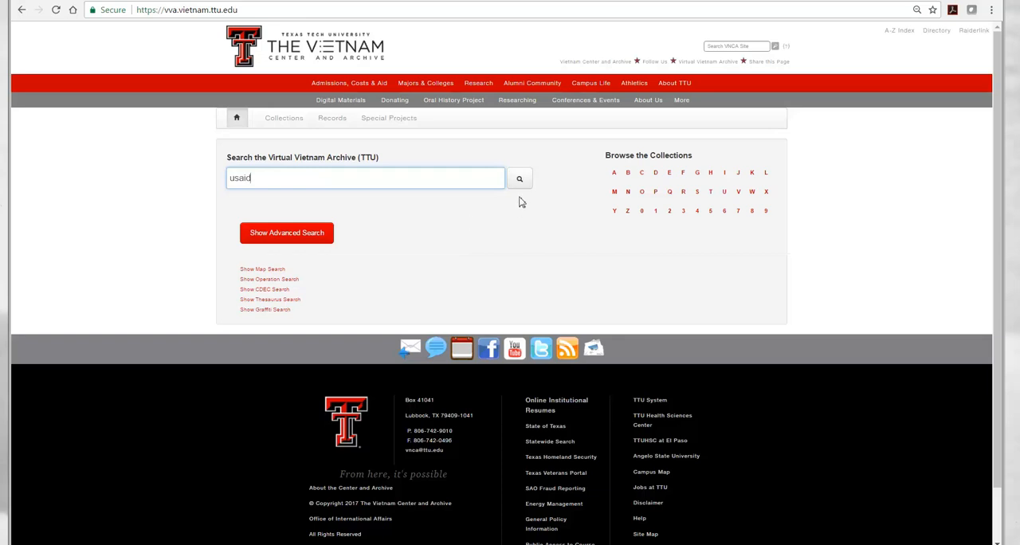
left_click(520, 179)
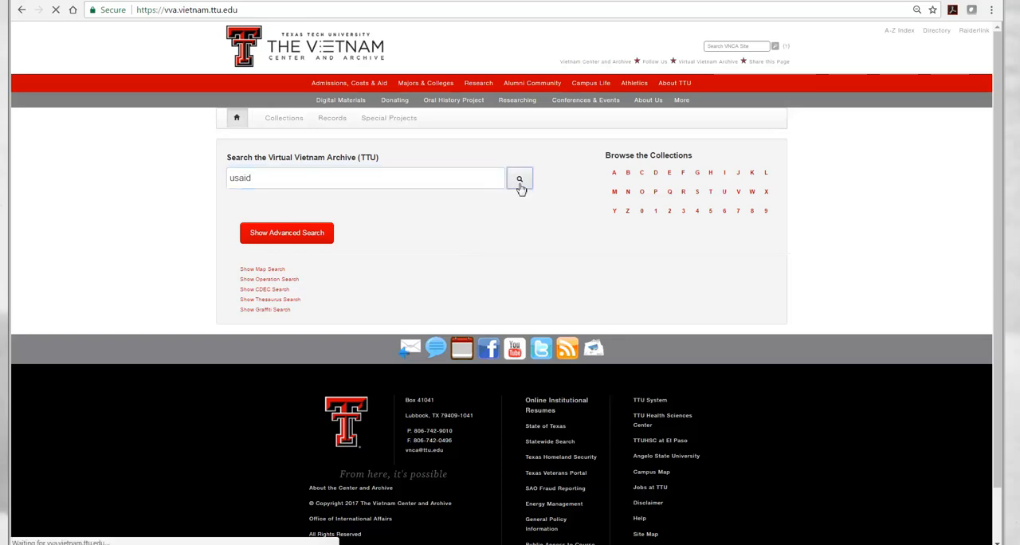
left_click(520, 179)
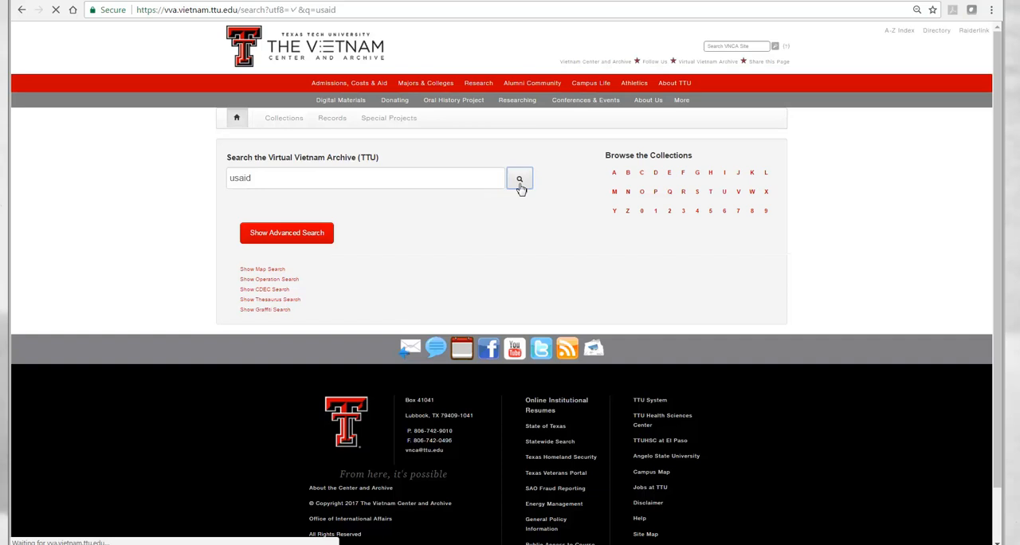
- Load the results page listing thousands of USAID files, reports and projects
left_click(520, 179)
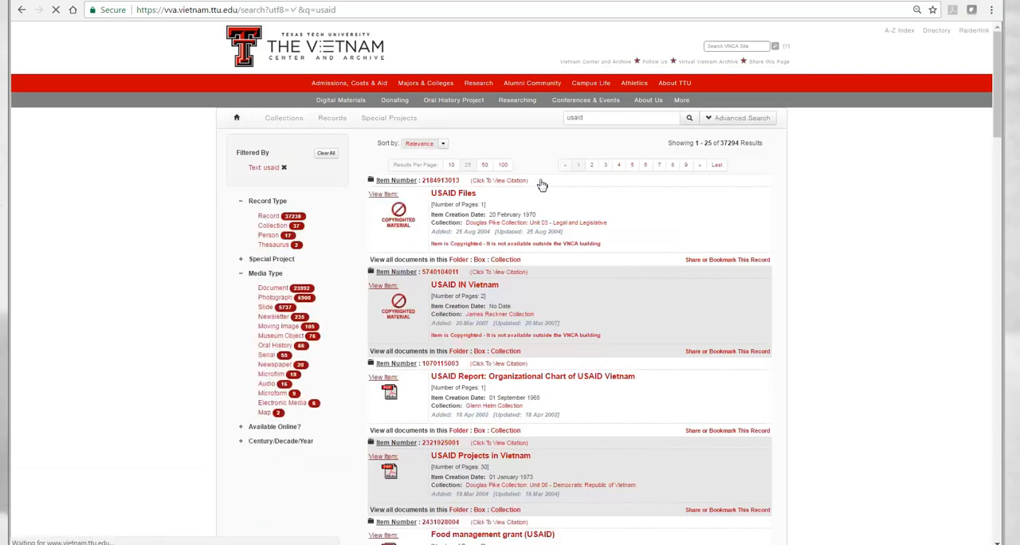
mouse_move(539, 168)
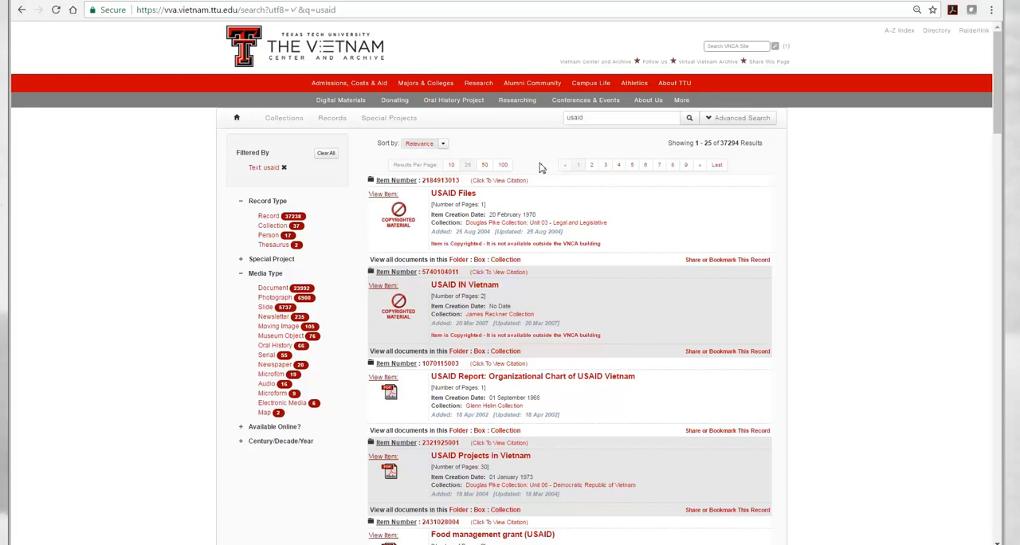
mouse_move(390, 397)
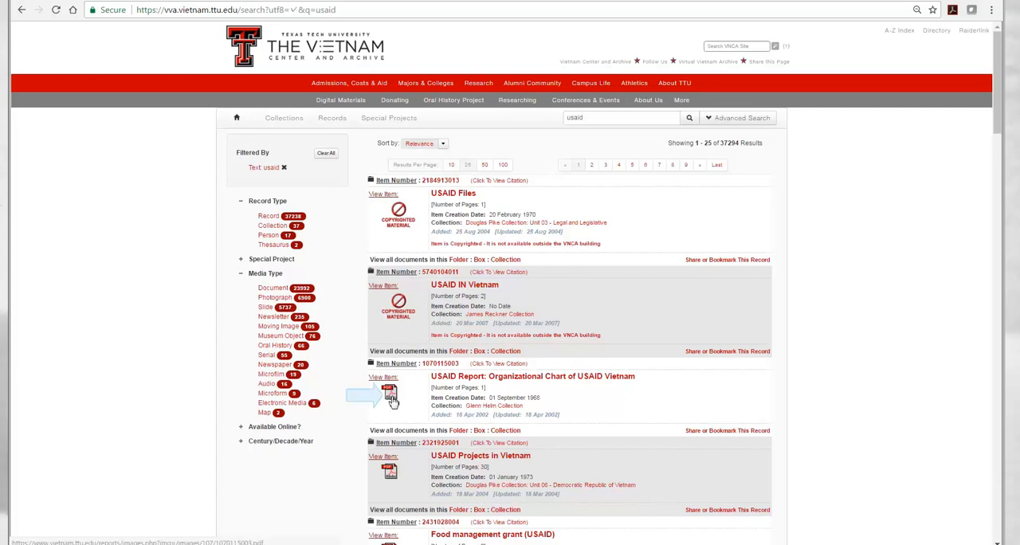
- View the 'Organizational Chart of USAID Vietnam' report PDF and return to the results
left_click(389, 395)
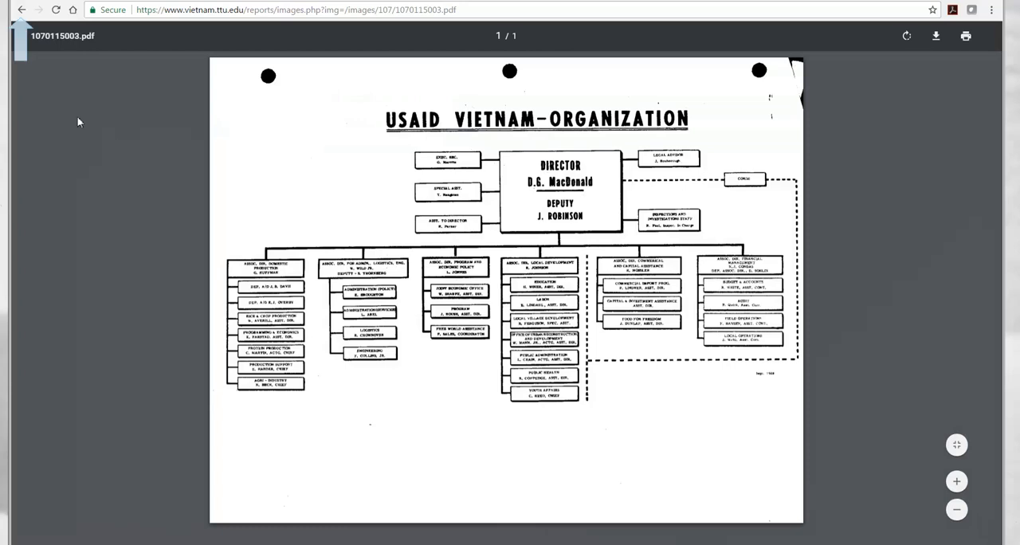
left_click(22, 9)
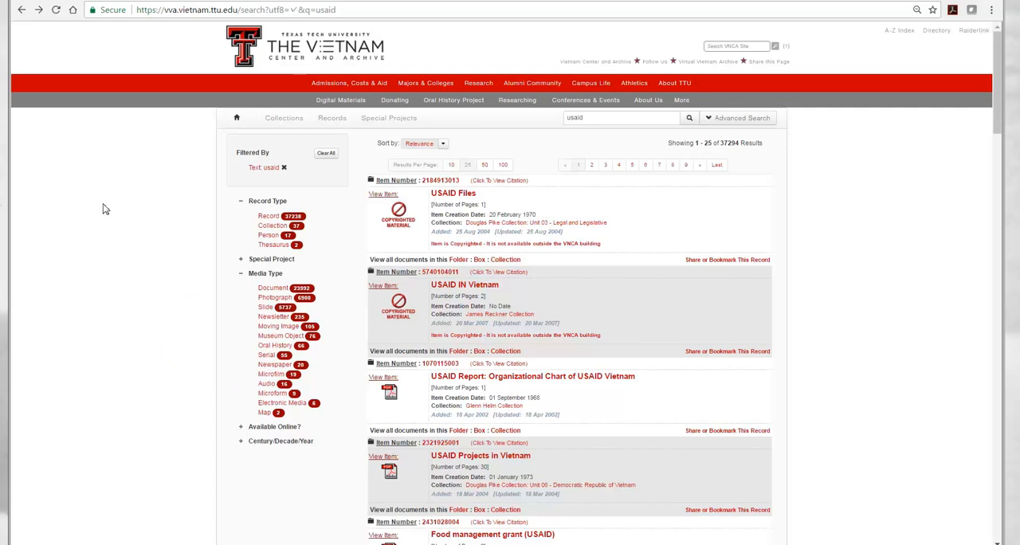
mouse_move(210, 396)
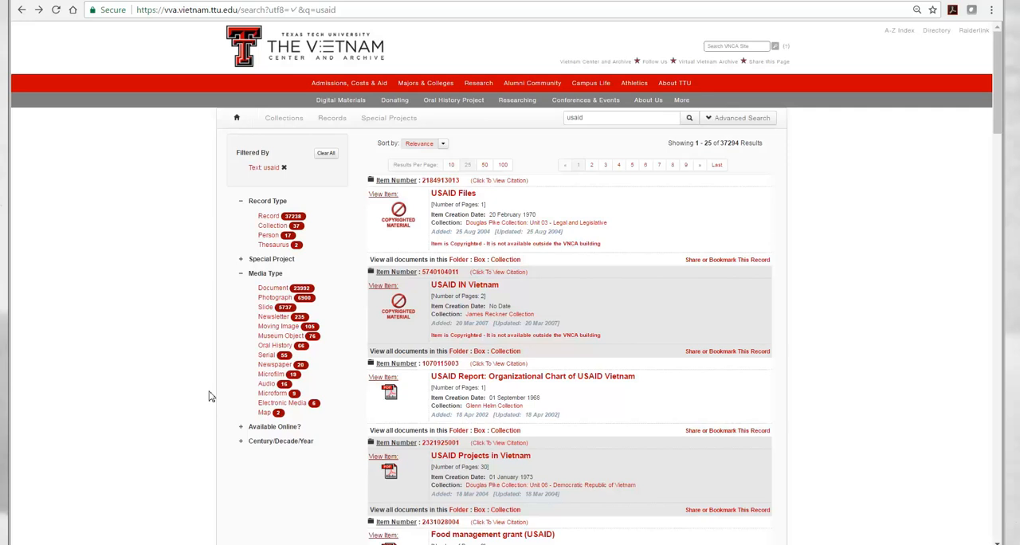
mouse_move(249, 303)
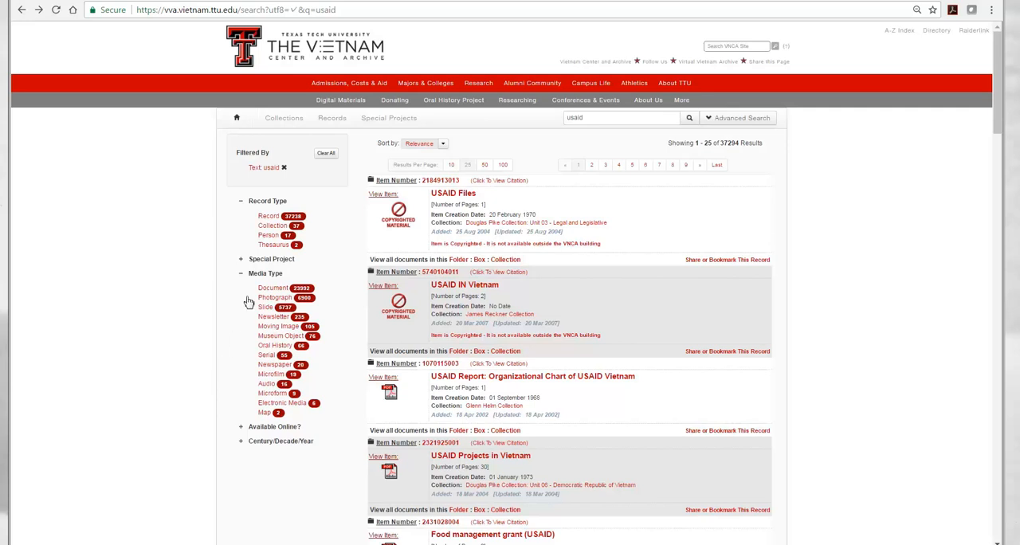
- Filter the usaid results to Media Type: Photograph, leaving 6000 image records
left_click(274, 296)
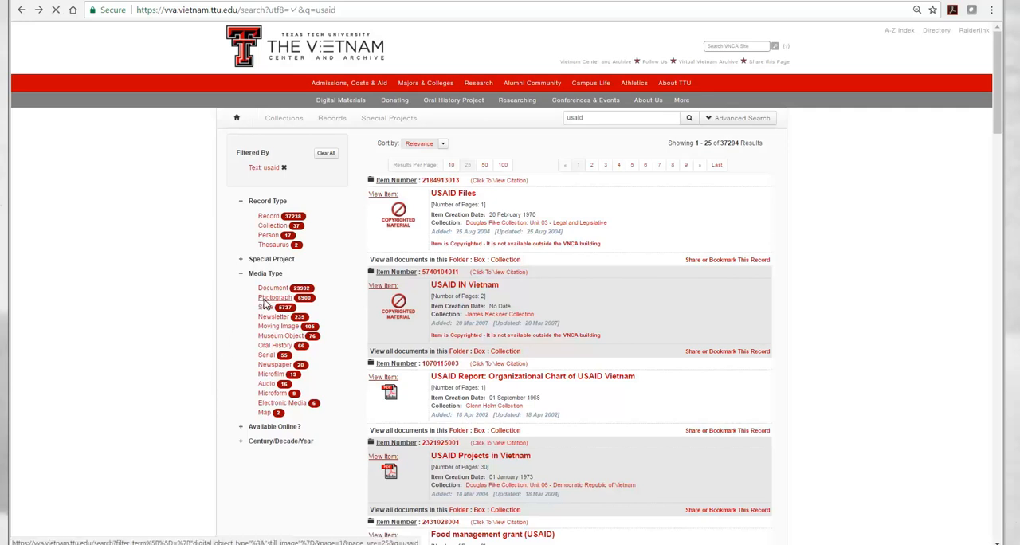
left_click(274, 296)
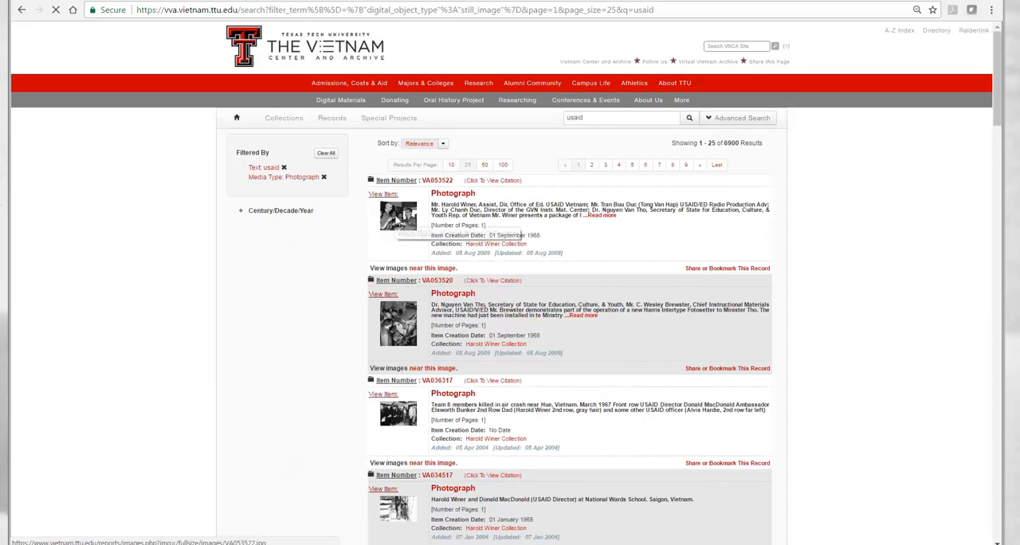
left_click(398, 217)
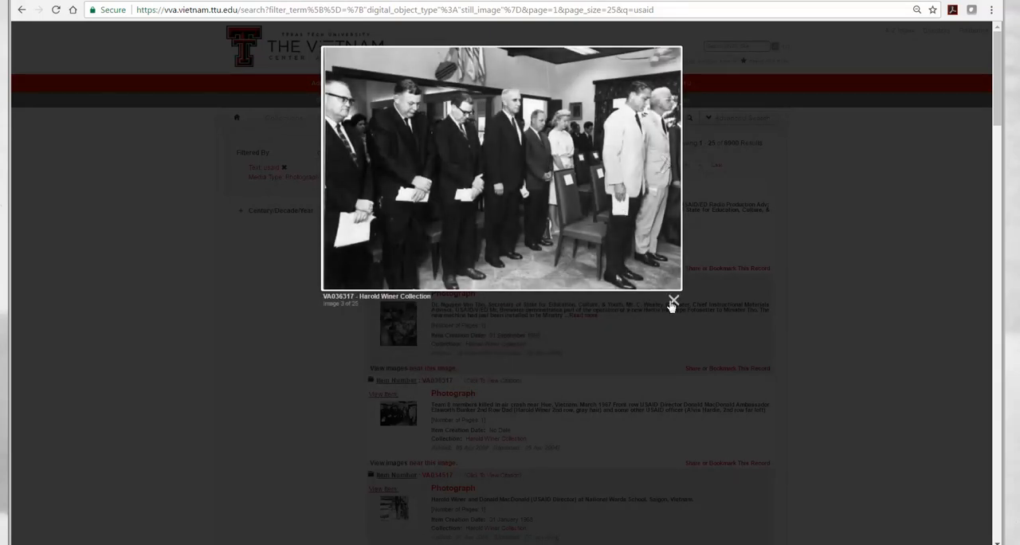
left_click(674, 301)
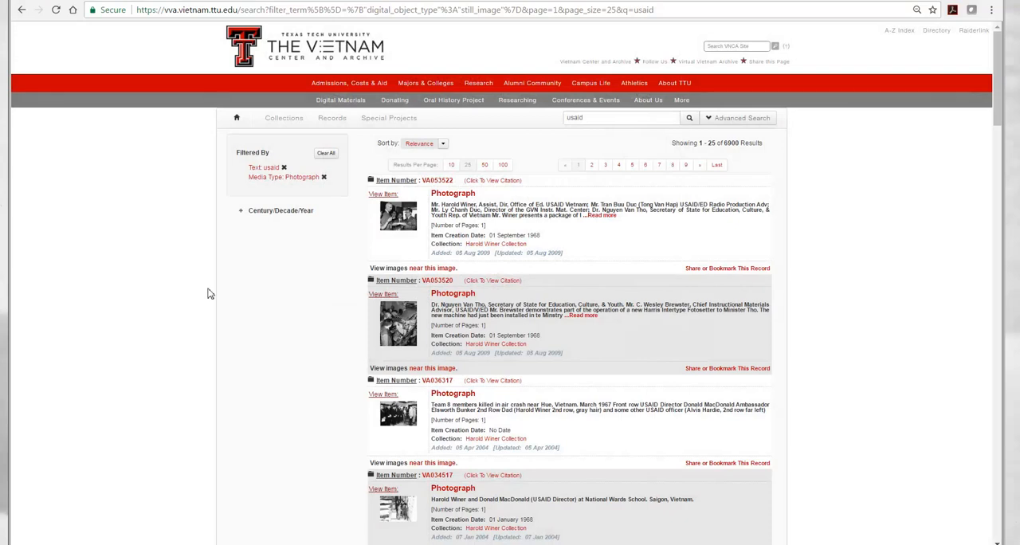
mouse_move(124, 285)
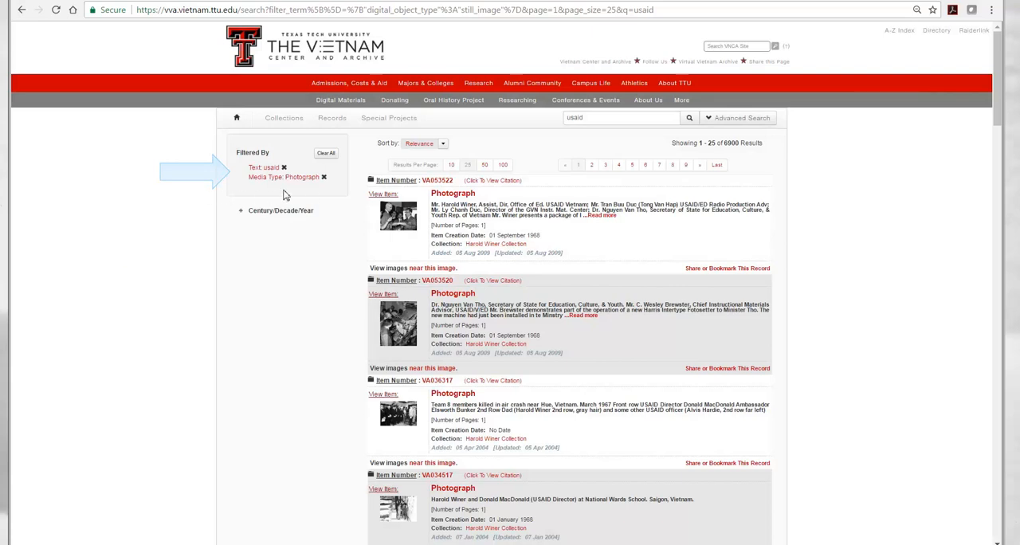
mouse_move(325, 182)
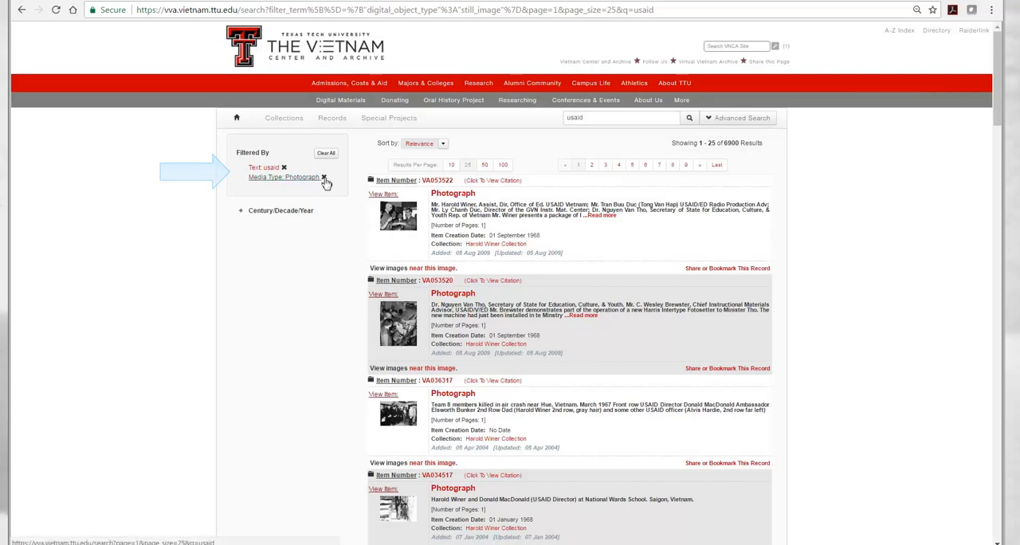
- Remove the Media Type: Photograph filter so all 37,204 usaid results return
left_click(324, 177)
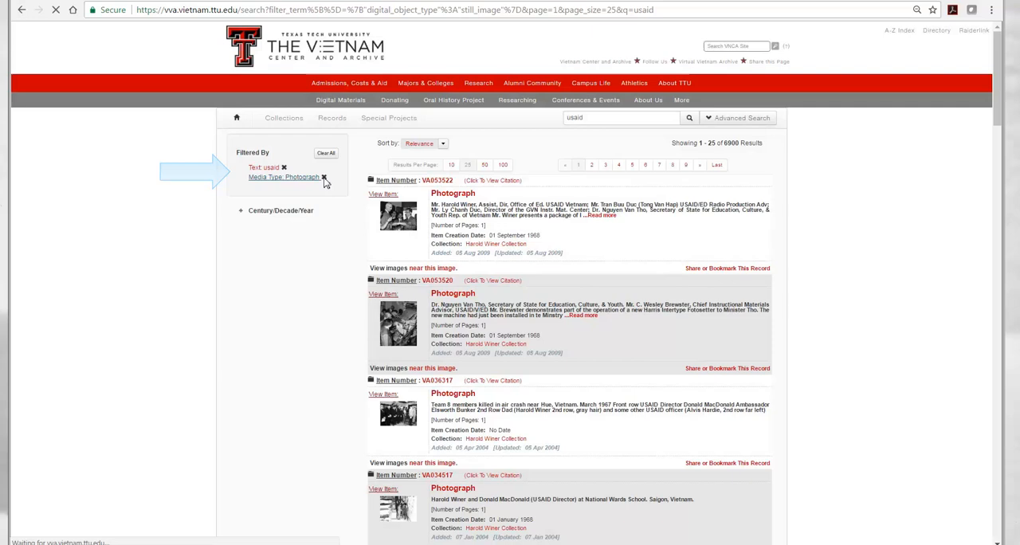
left_click(325, 177)
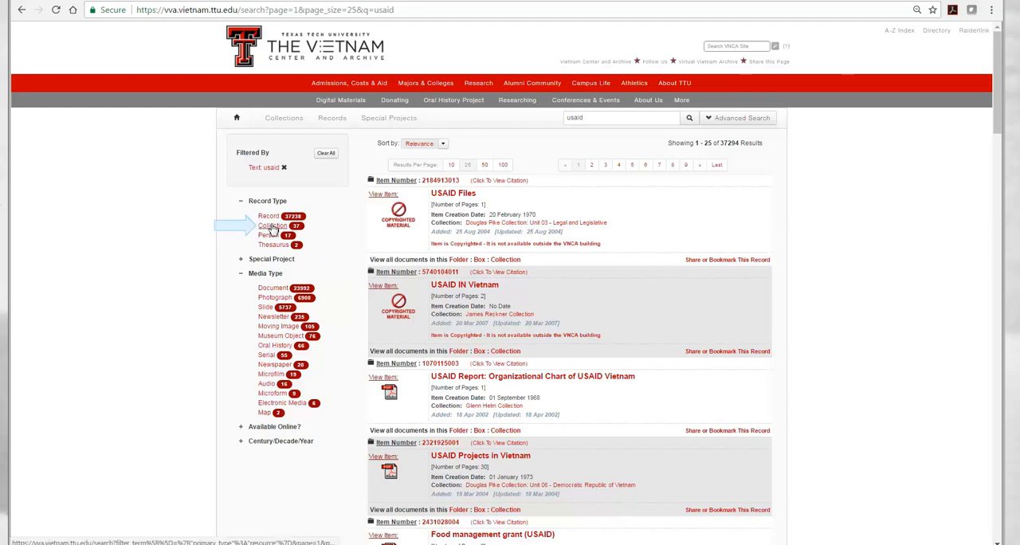
- Limit results to the 37 Collection records and view the Harold Winer Collection (1219) finding aid
left_click(274, 226)
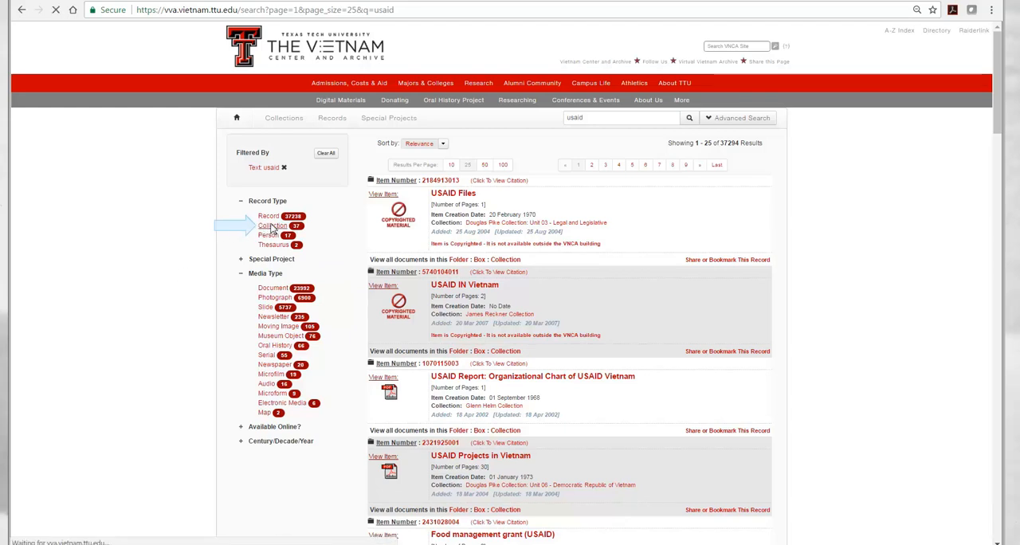
left_click(272, 227)
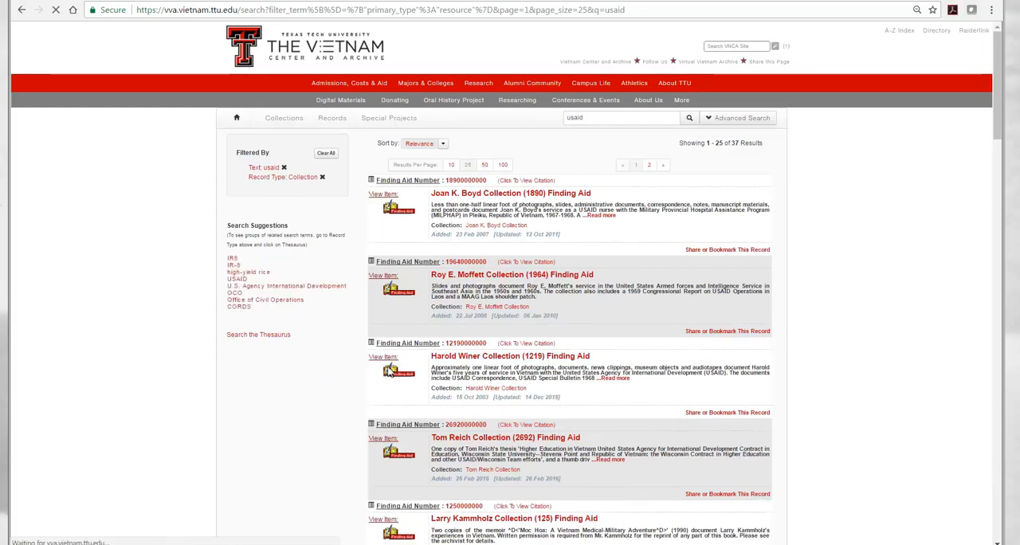
left_click(510, 355)
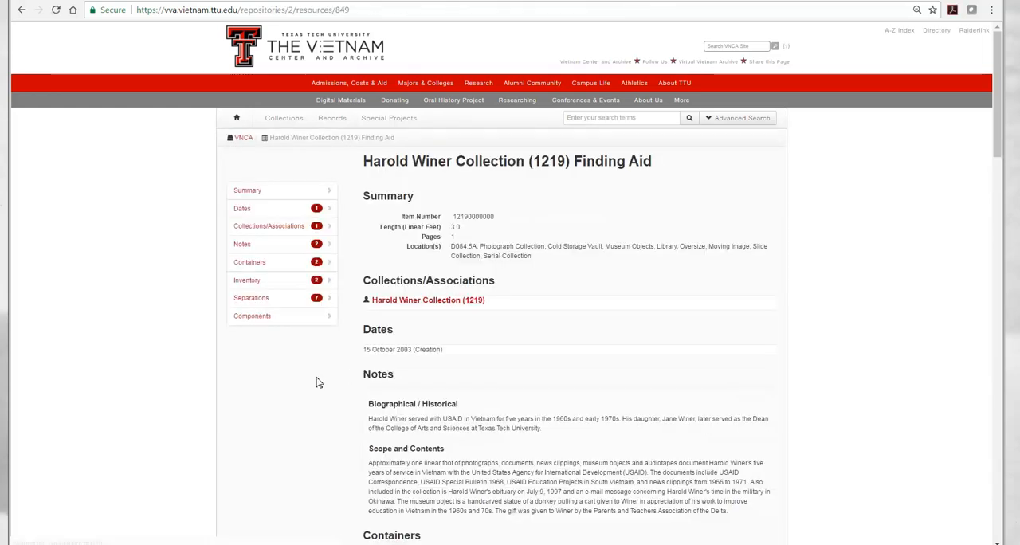
scroll("down", 3)
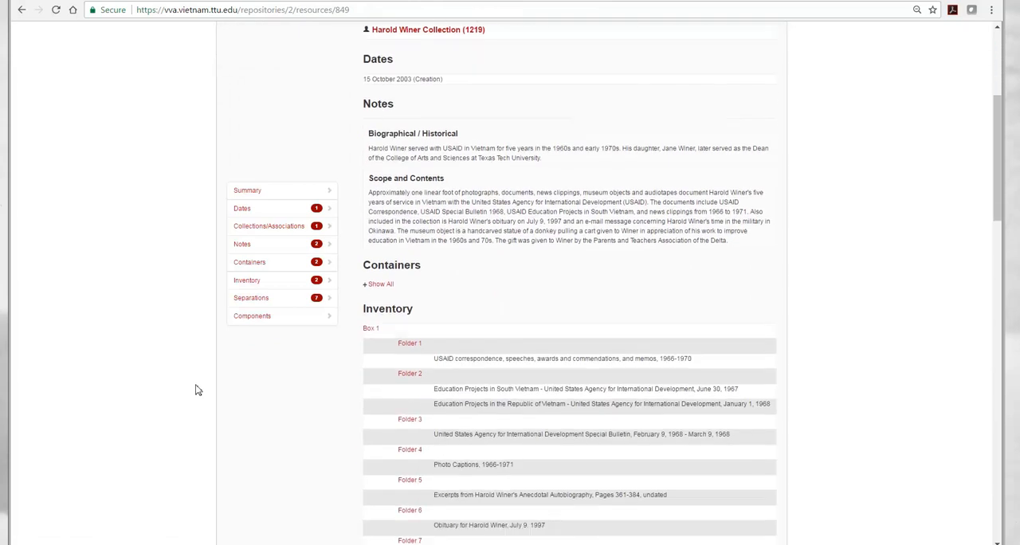
scroll("down", 3)
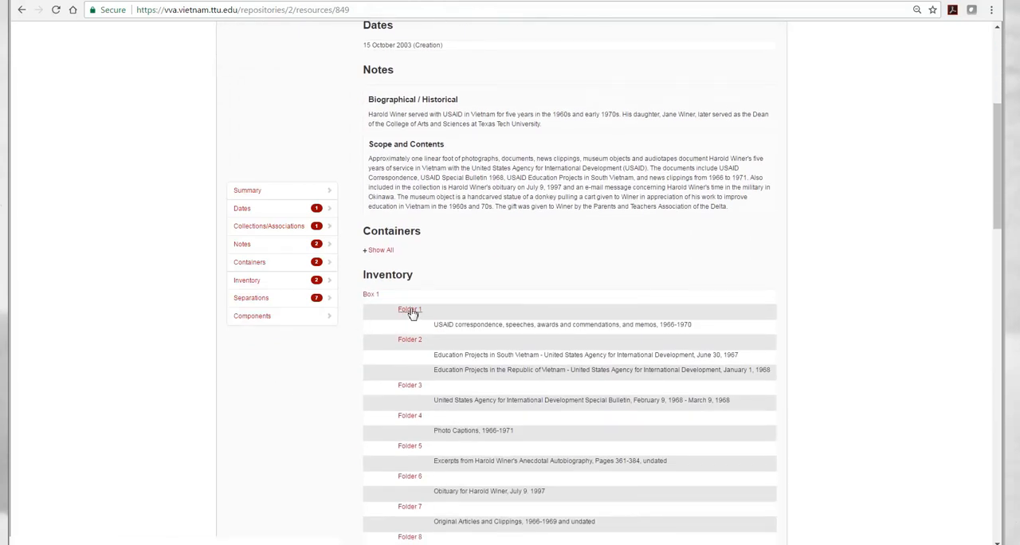
left_click(408, 309)
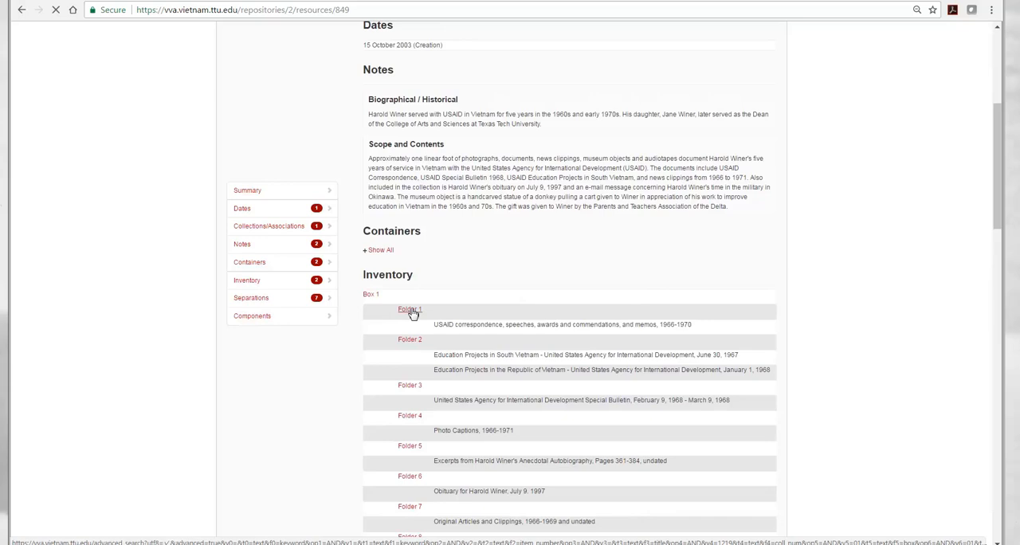
left_click(408, 309)
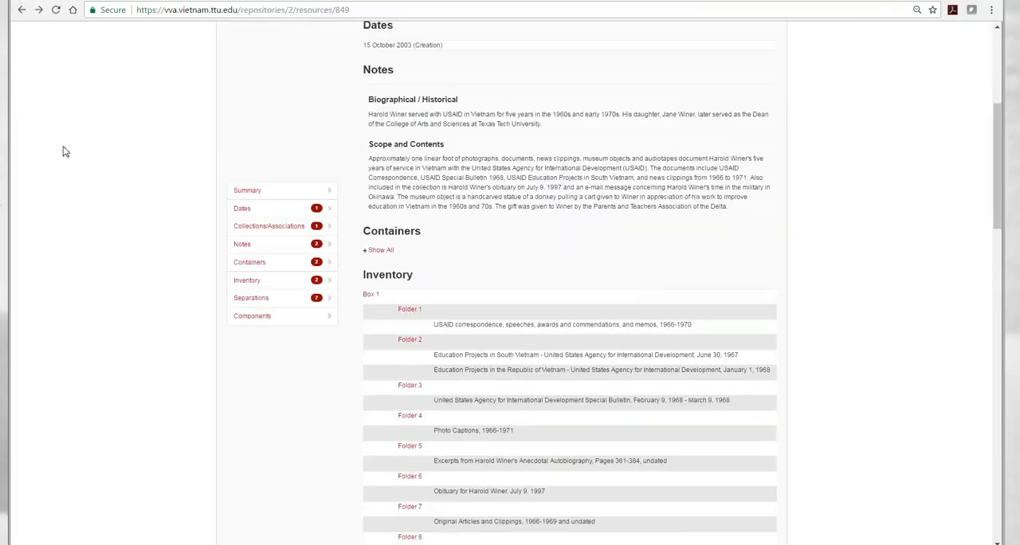
scroll("down", 3)
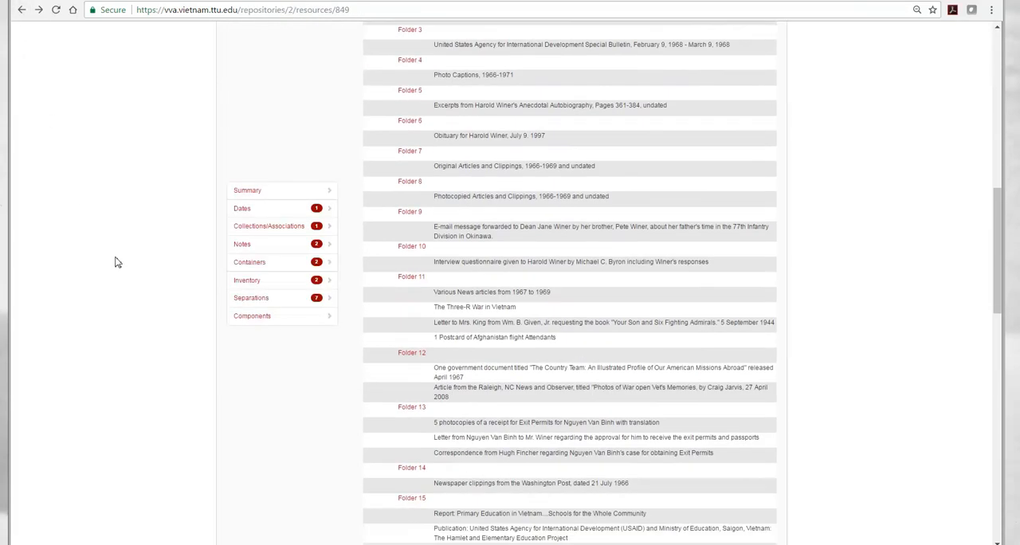
scroll("down", 3)
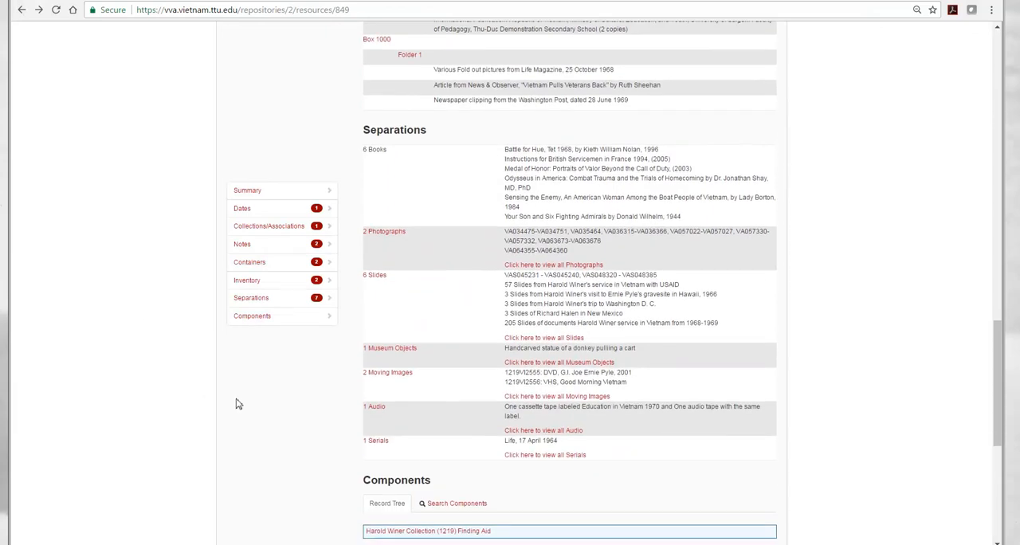
left_click(375, 408)
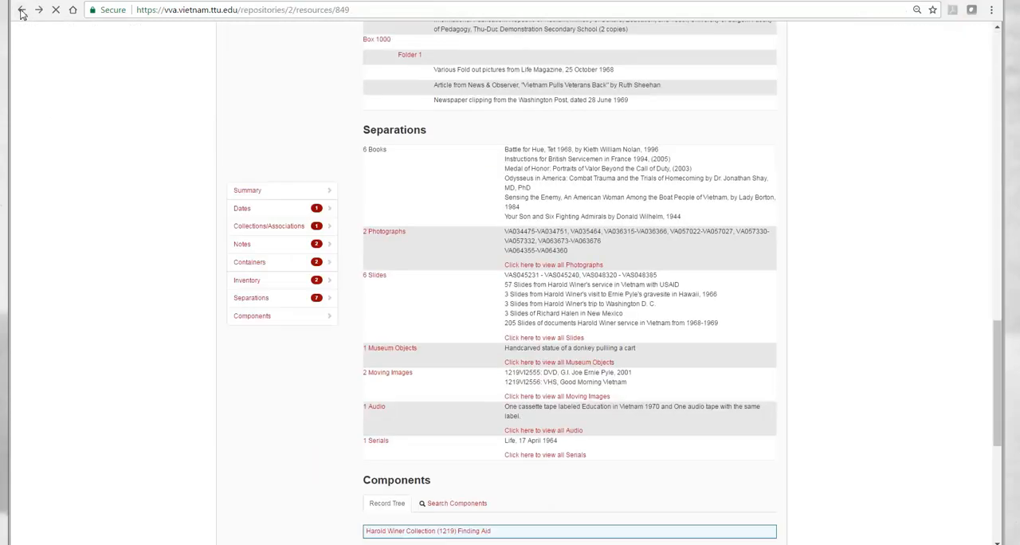
scroll("up", 3)
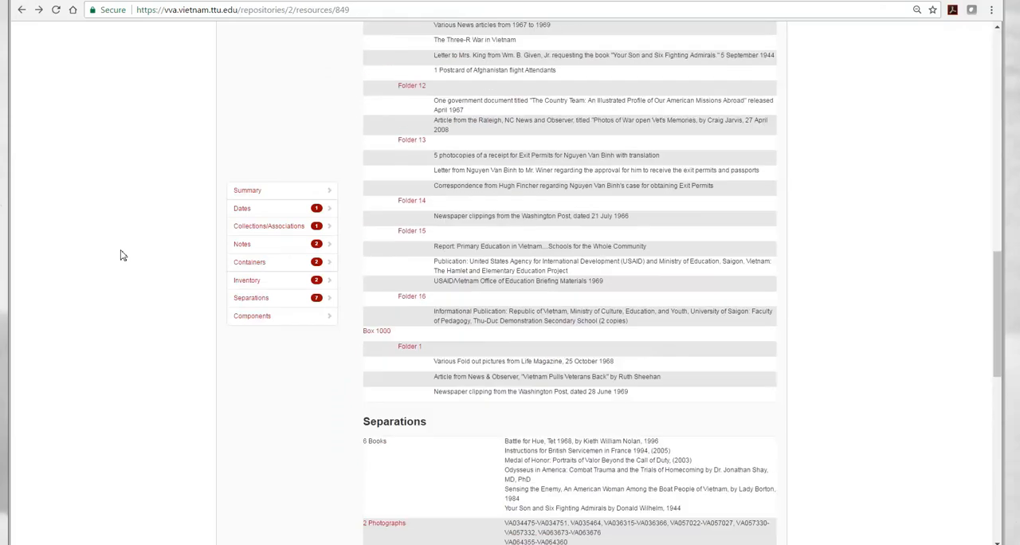
scroll("up", 3)
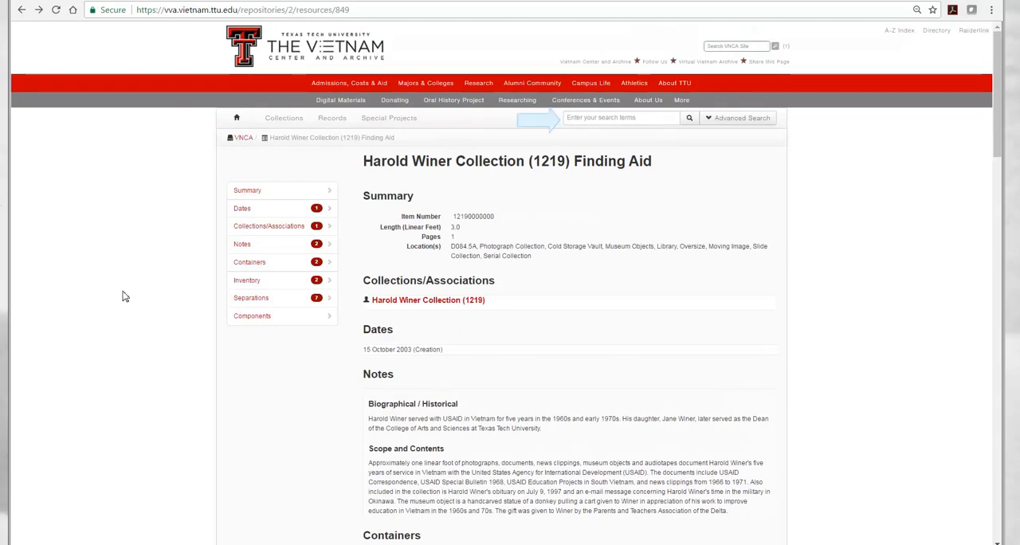
mouse_move(695, 360)
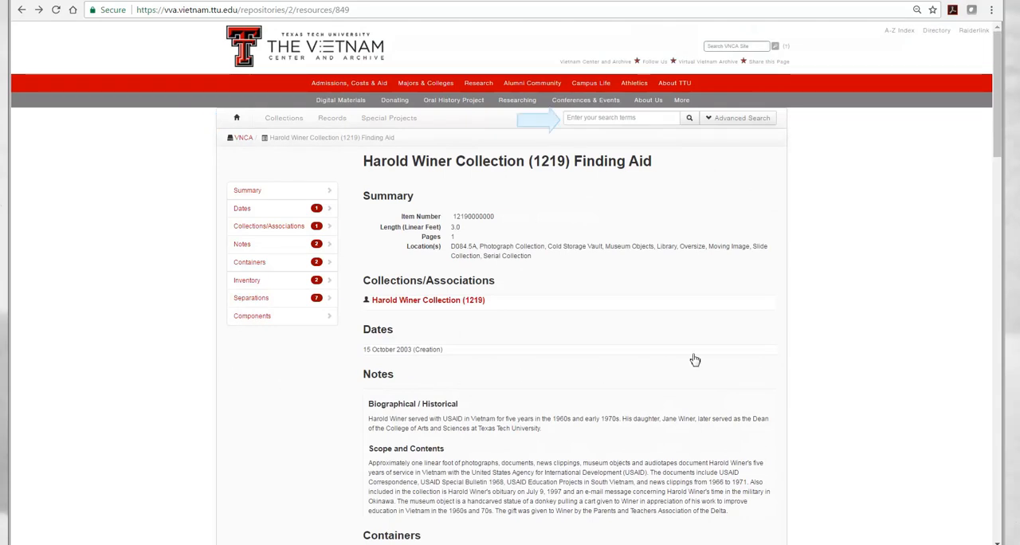
mouse_move(848, 276)
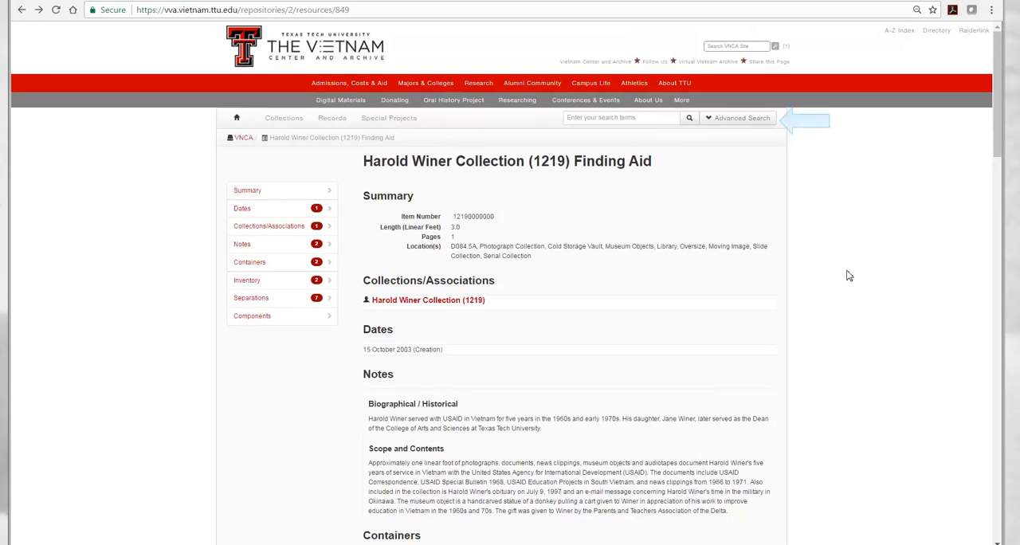
mouse_move(737, 118)
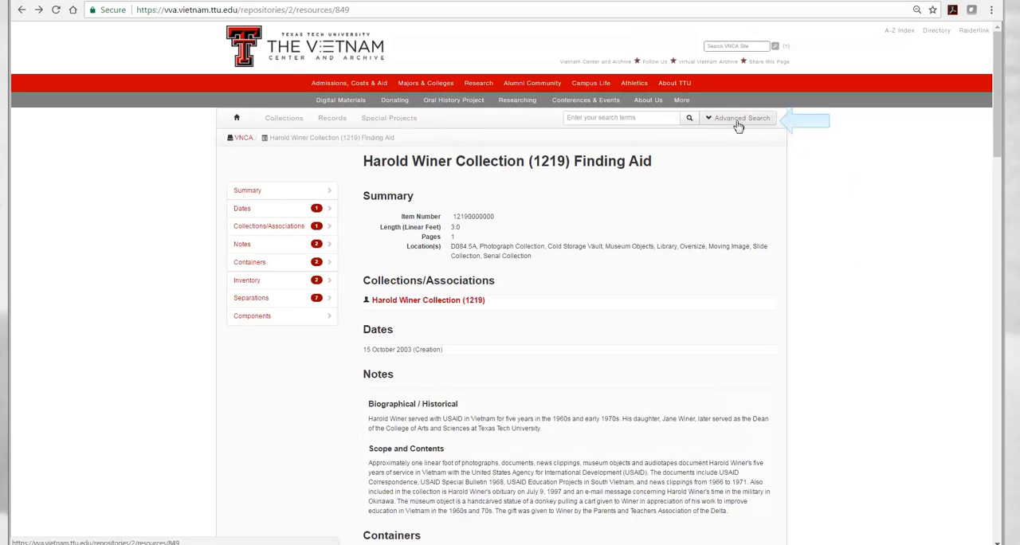
- Bring up the Advanced Search form with collection, availability and media type limits
left_click(737, 118)
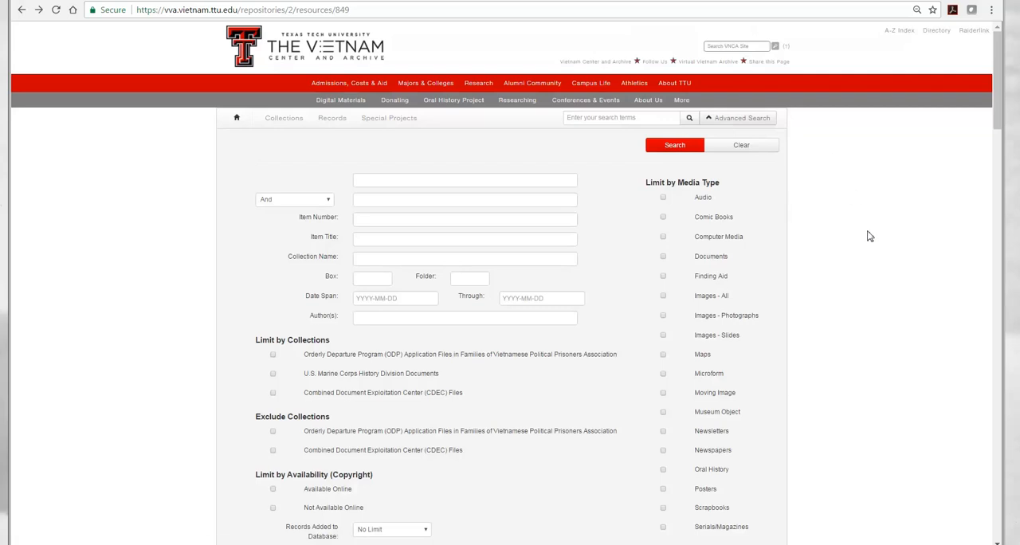